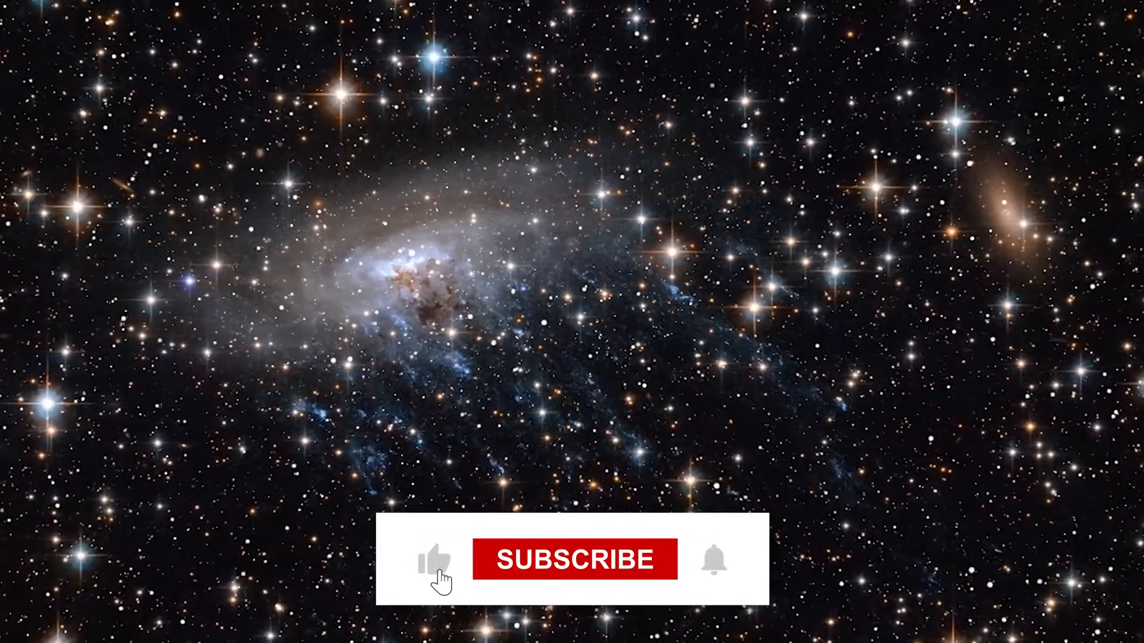
{"action": "left_click", "coordinate": [574, 560]}
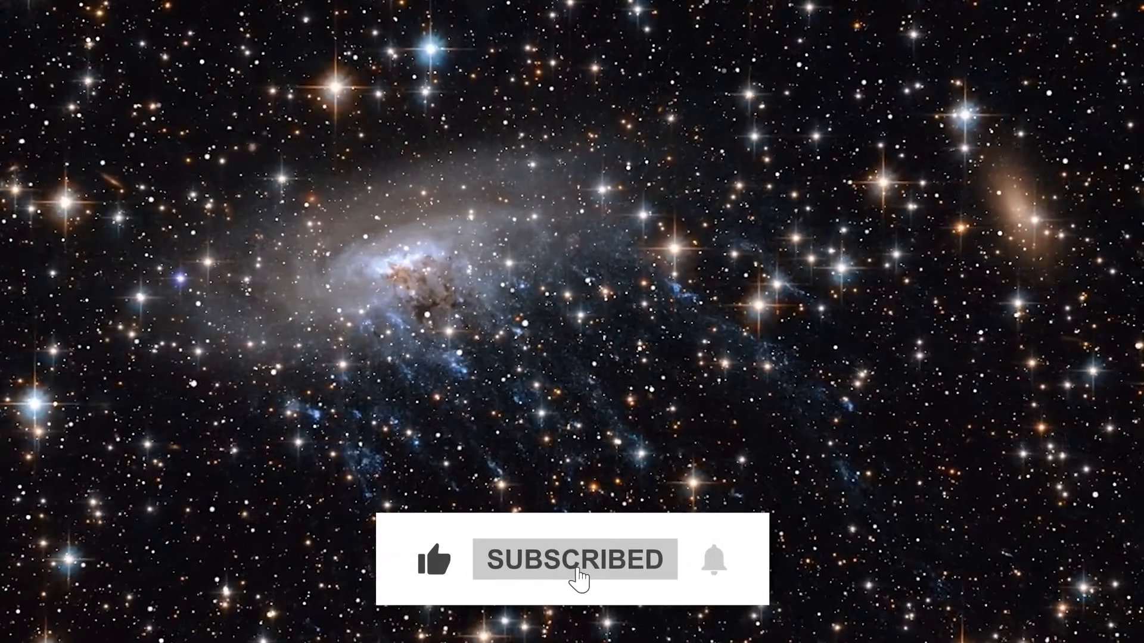